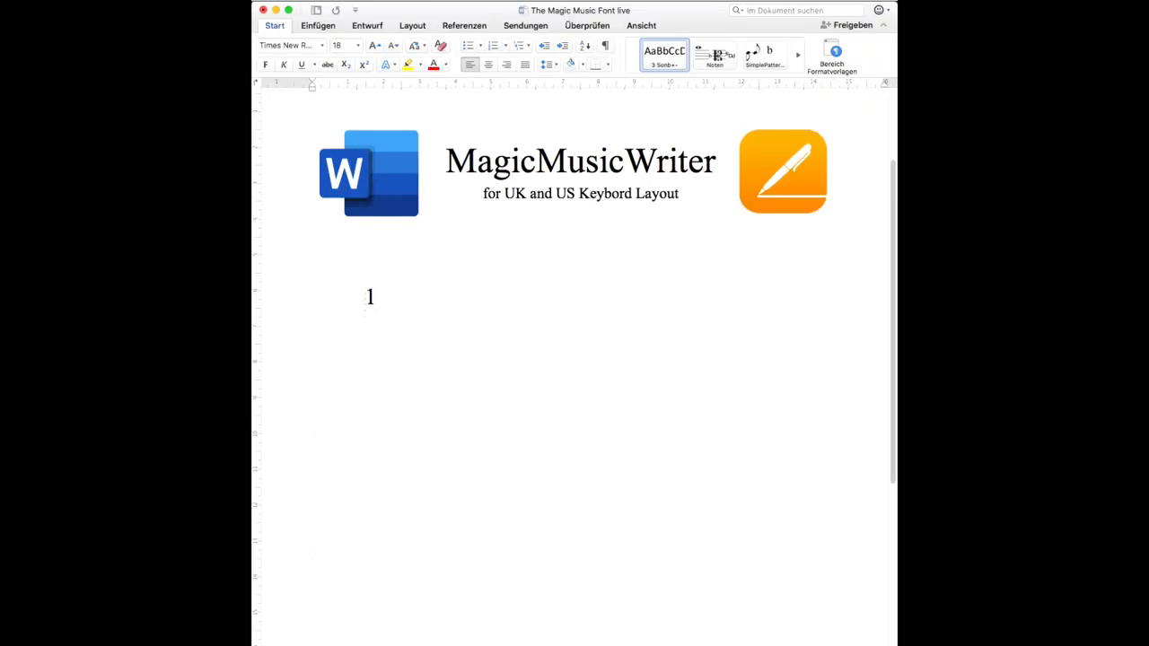
{"action": "mouse_move", "coordinate": [472, 297]}
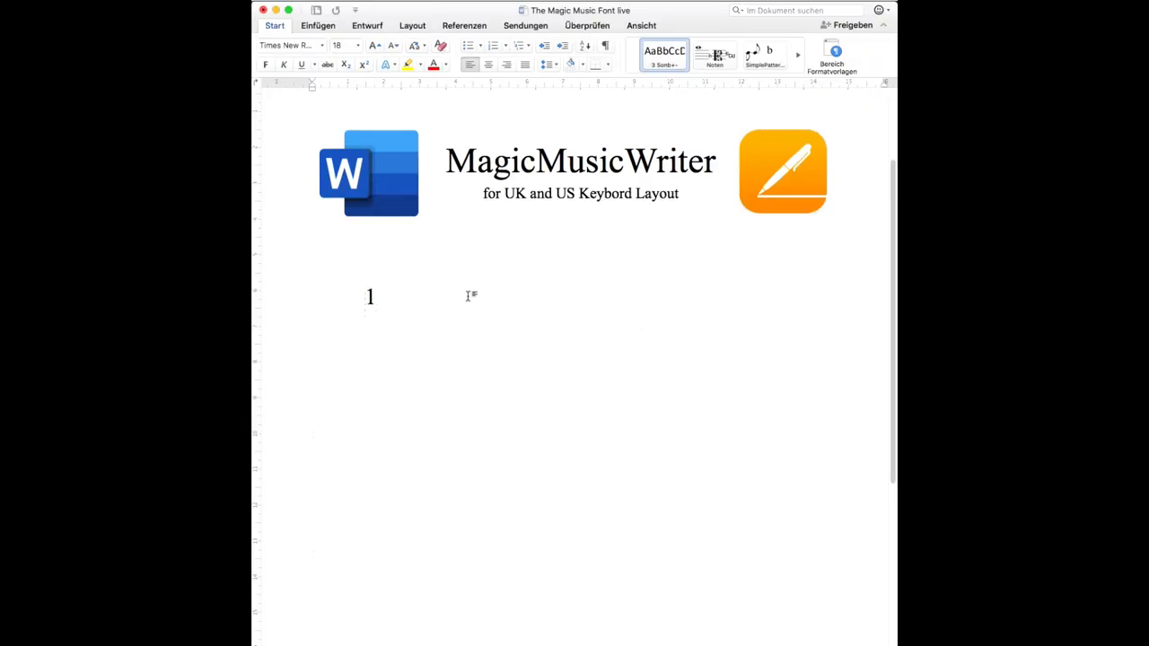
- Type 358 after the 1 so the line below the title reads 1358
{"action": "type", "text": "358"}
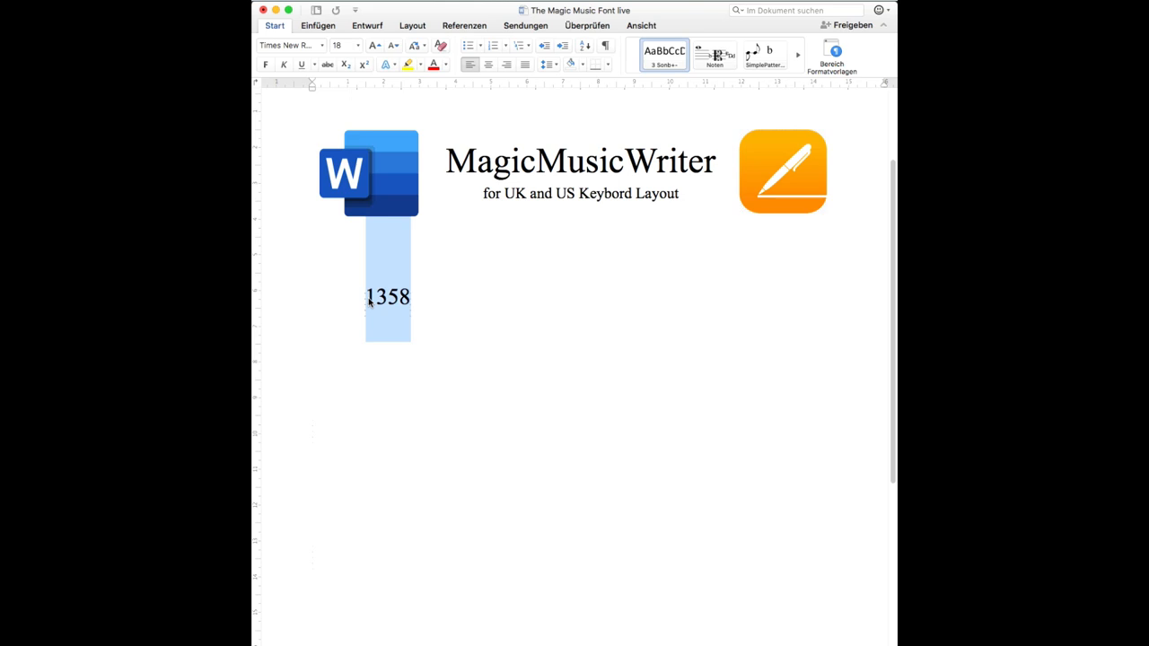
- Set the digits 1358 in the MagicMusicWriter font to show four quarter notes
{"action": "left_click", "coordinate": [287, 45]}
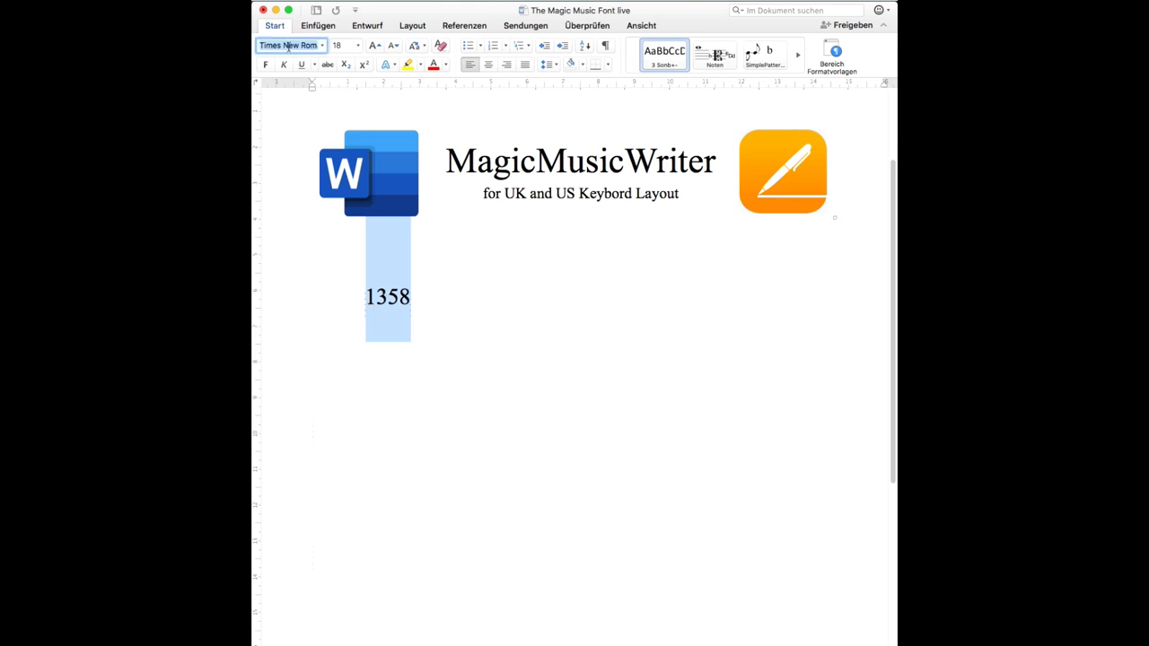
{"action": "type", "text": "gicMusicW..."}
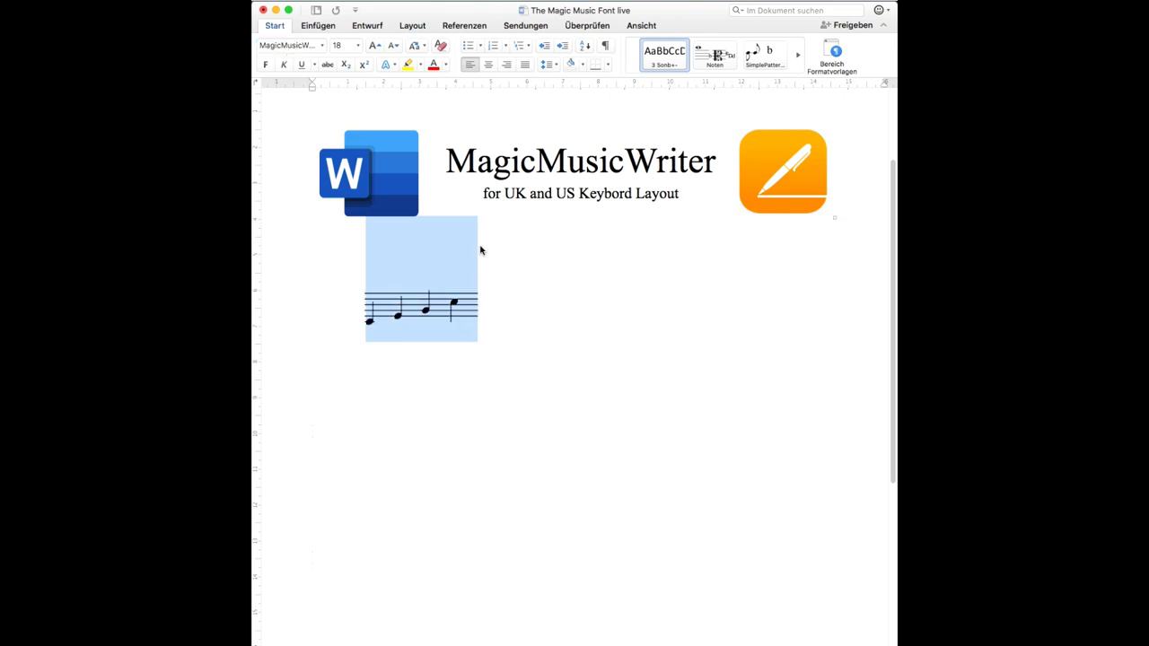
{"action": "mouse_move", "coordinate": [469, 277]}
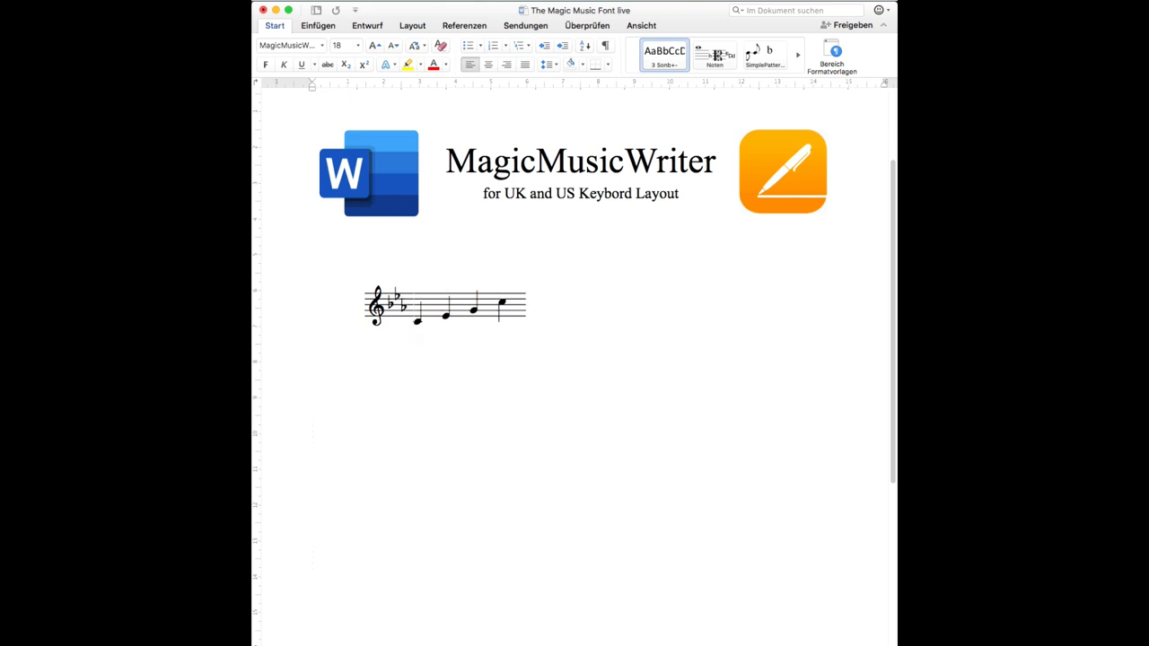
- Add treble clef, flat key signature, 4/4 time and a second bar with half and eighth notes
{"action": "key", "text": "shift+t"}
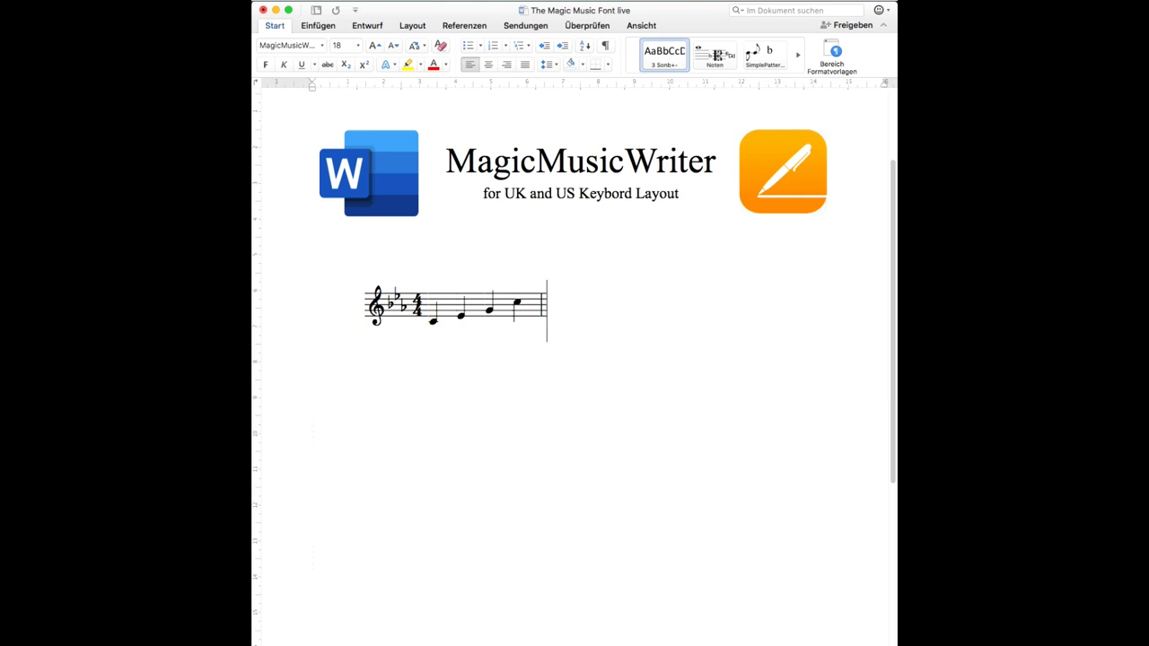
{"action": "type", "text": "0"}
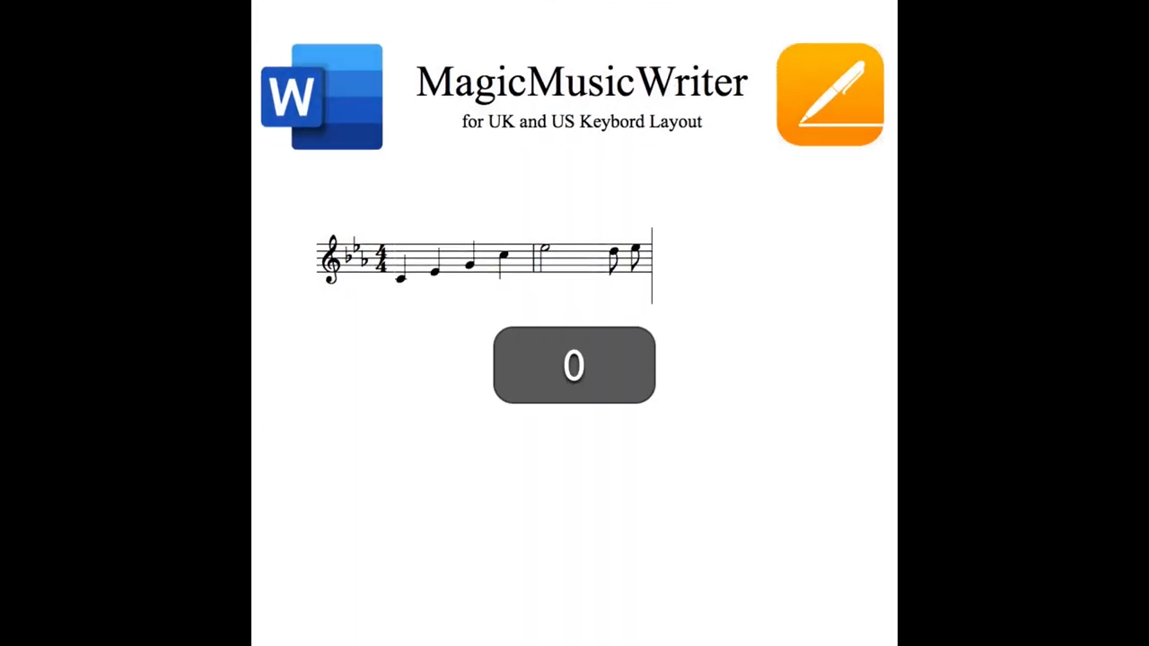
- Add staccato, trill, slur and forte to bar two, then a third bar ending in a rest
{"action": "key", "text": "g"}
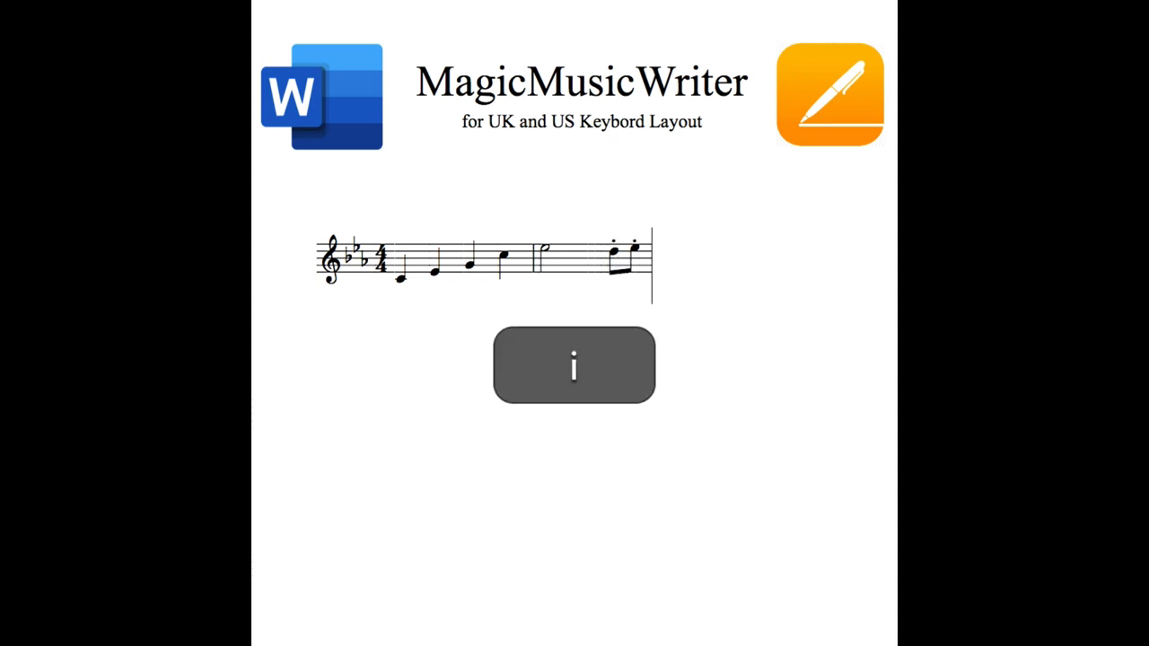
{"action": "key", "text": "shift+l"}
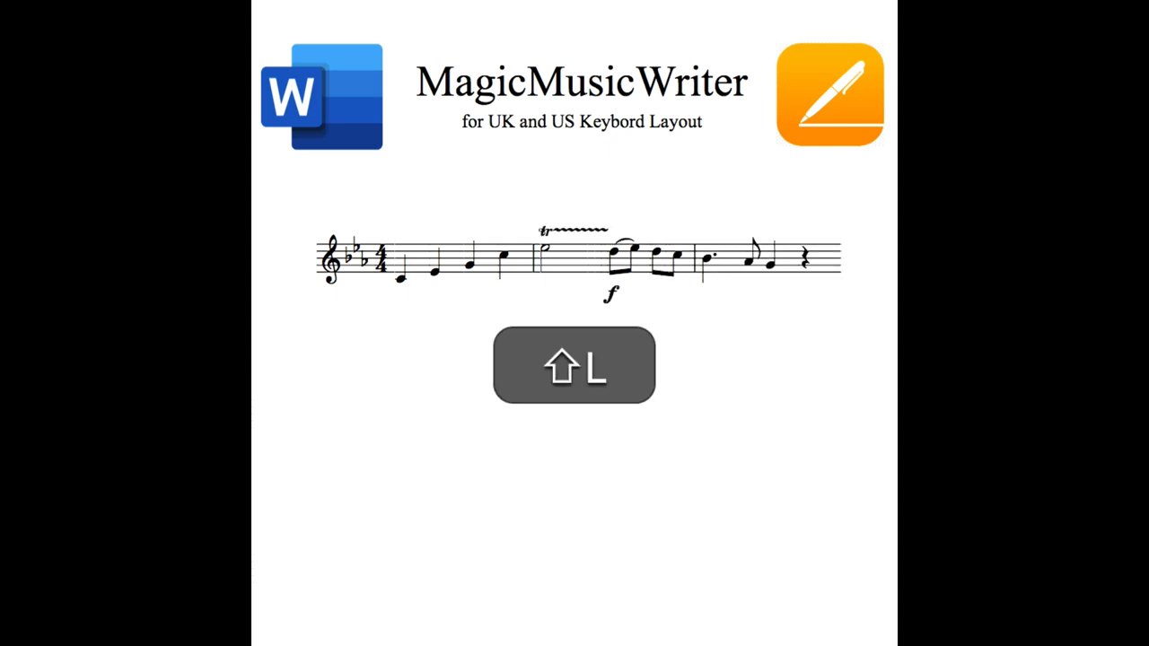
- Add the opening slur, dashed octave line, hairpins, repeat barline and a lengthened ending bracket
{"action": "key", "text": "shift+9"}
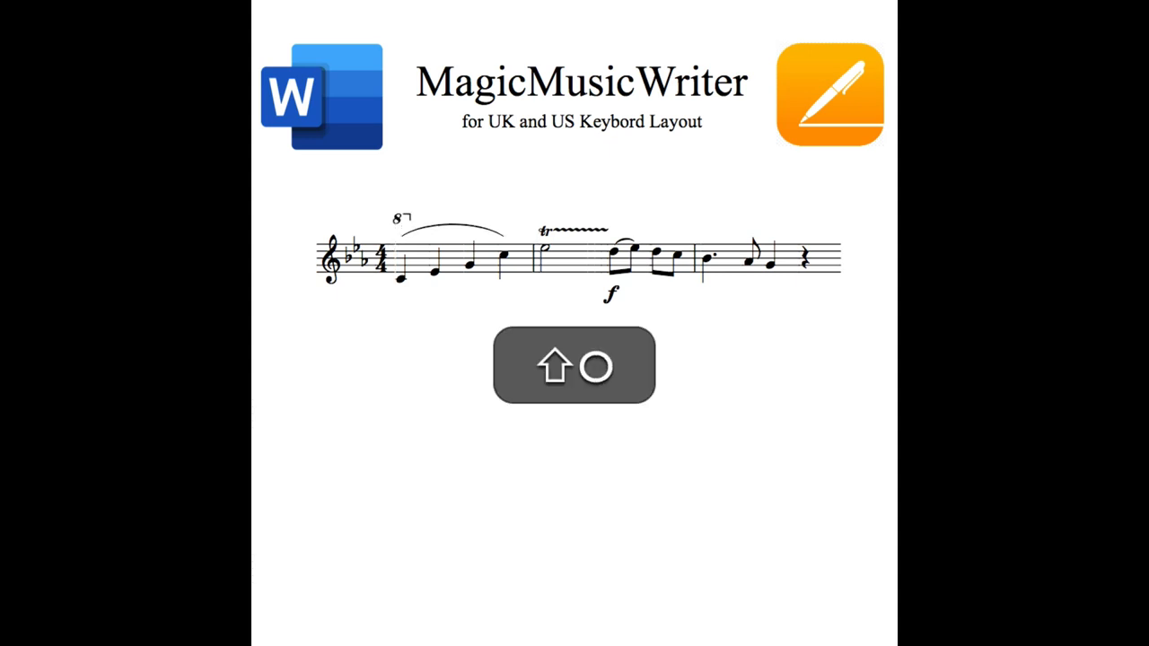
{"action": "key", "text": "shift+l"}
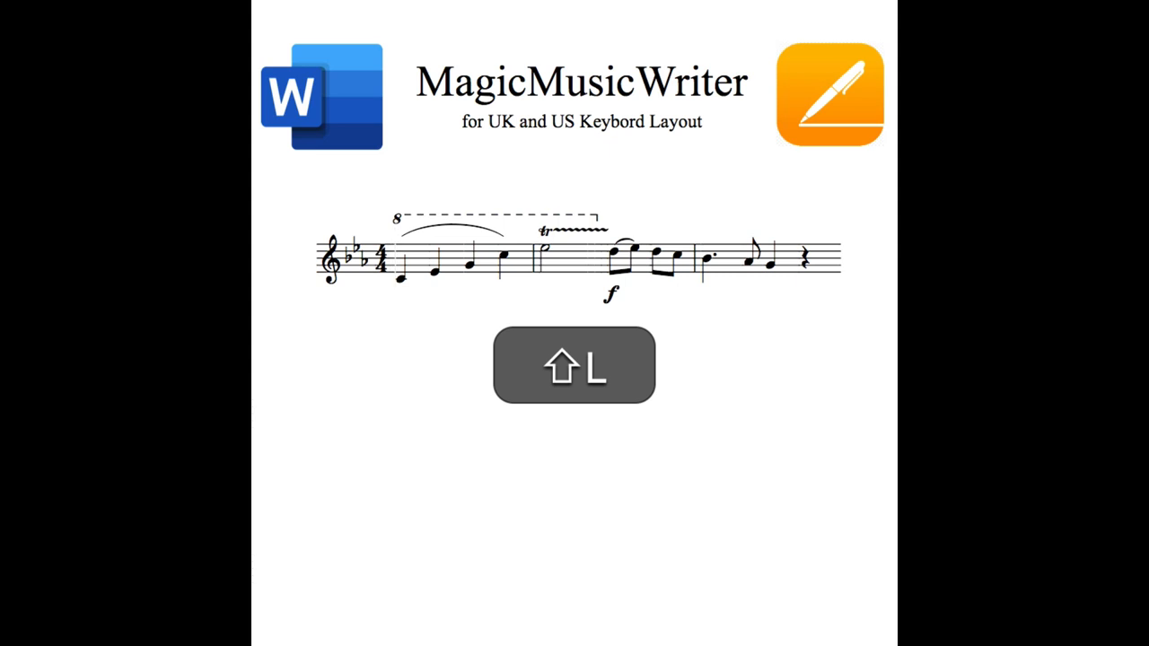
{"action": "key", "text": "d"}
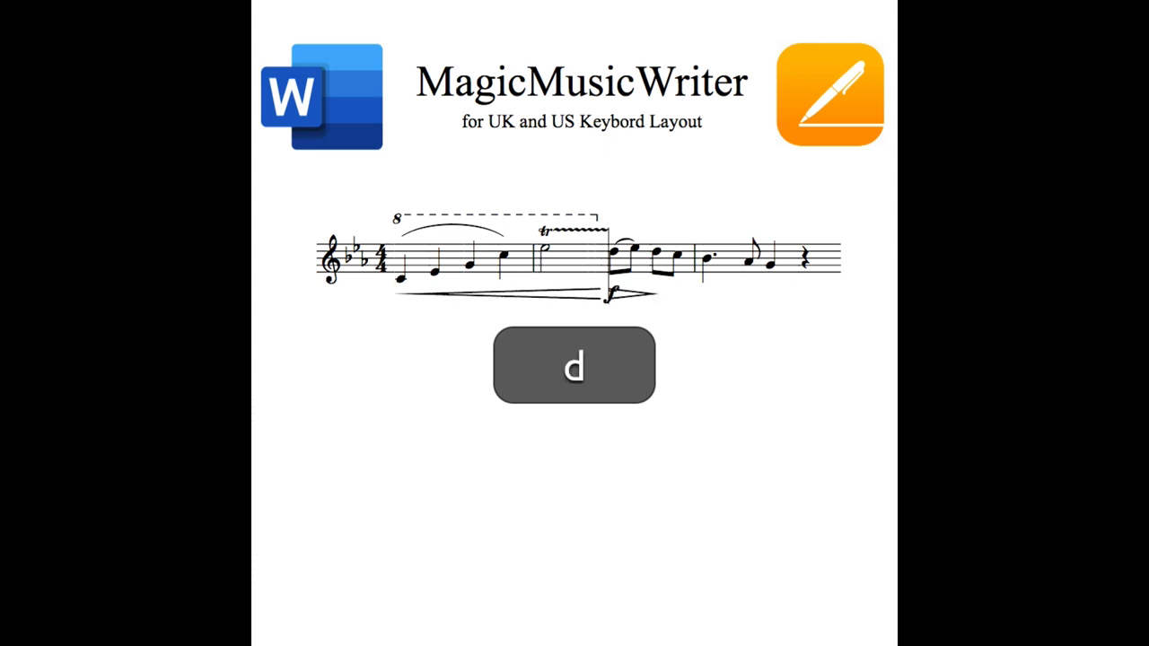
{"action": "key", "text": "shift+L"}
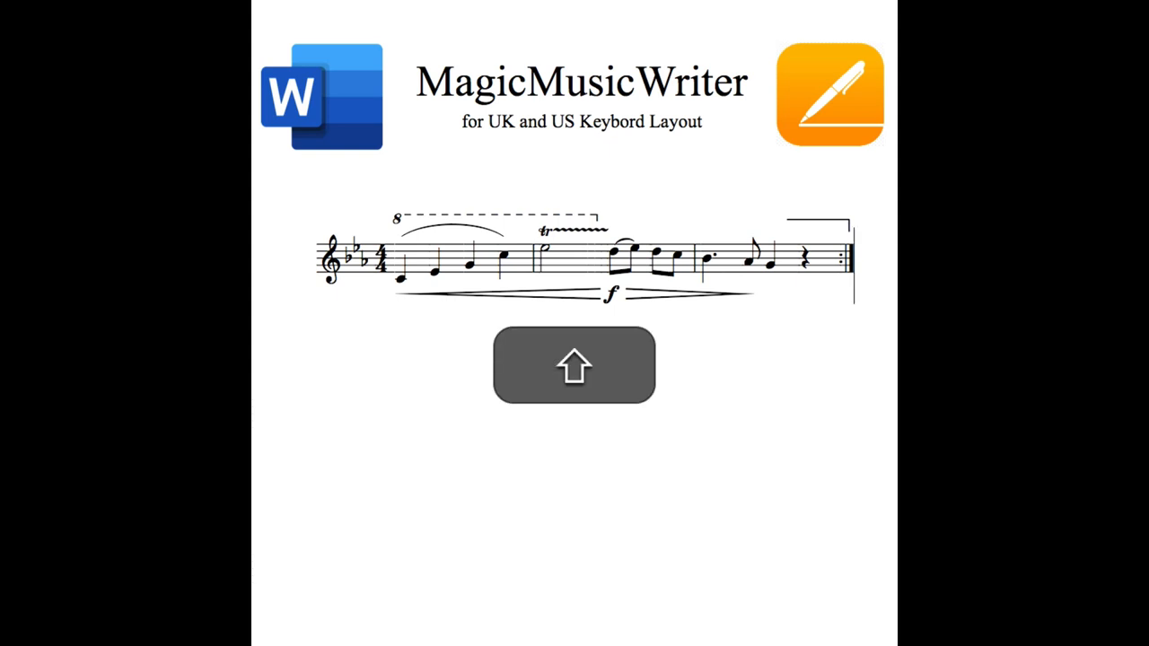
{"action": "key", "text": "shift+l"}
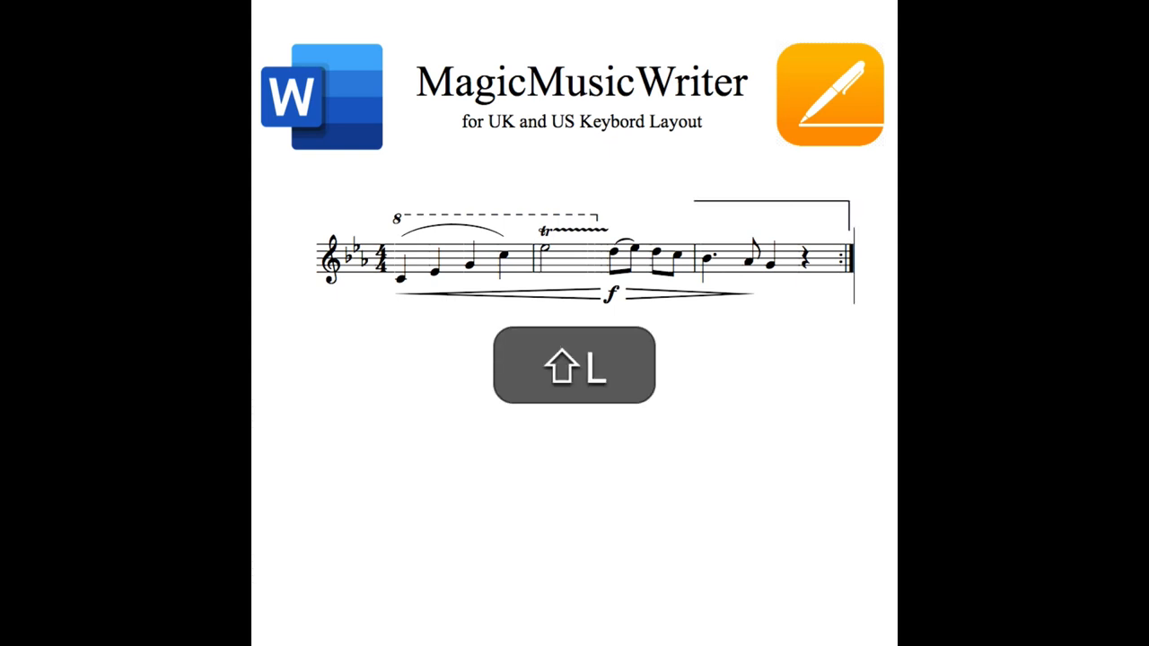